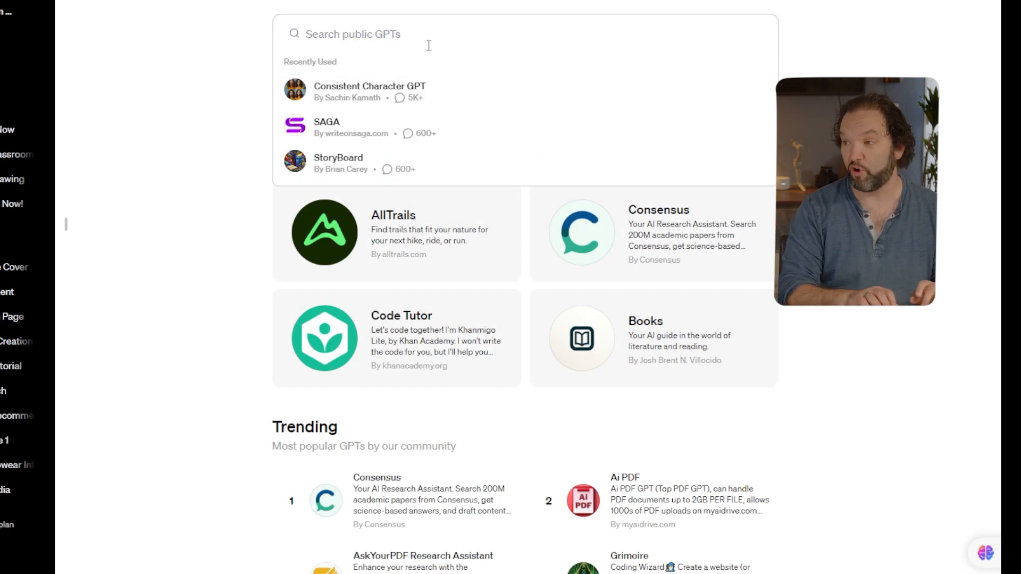
Step: Search public GPTs for 'Character' and open the Consistent Character GPT
text(Charactr)
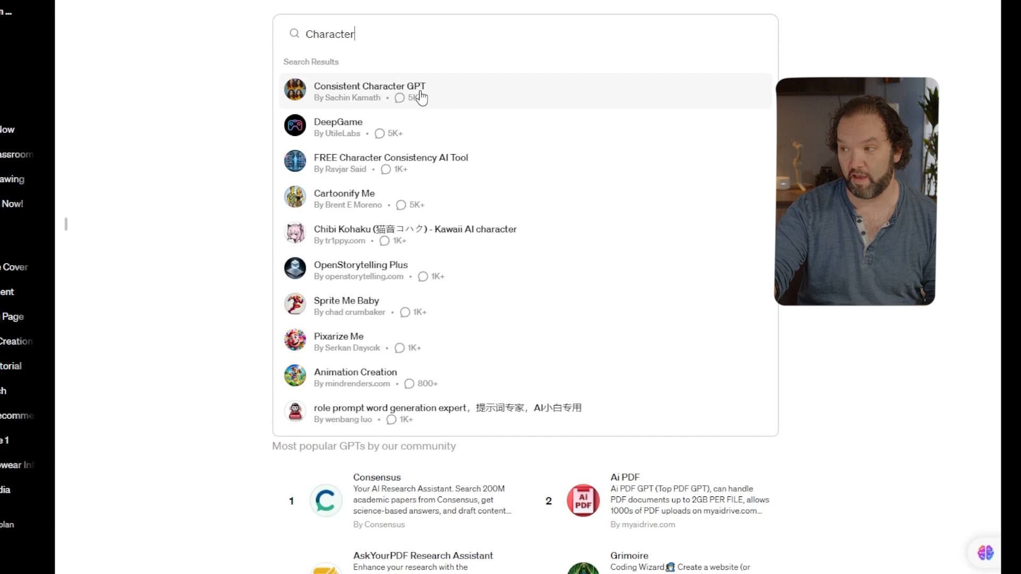
mouse_move(448, 94)
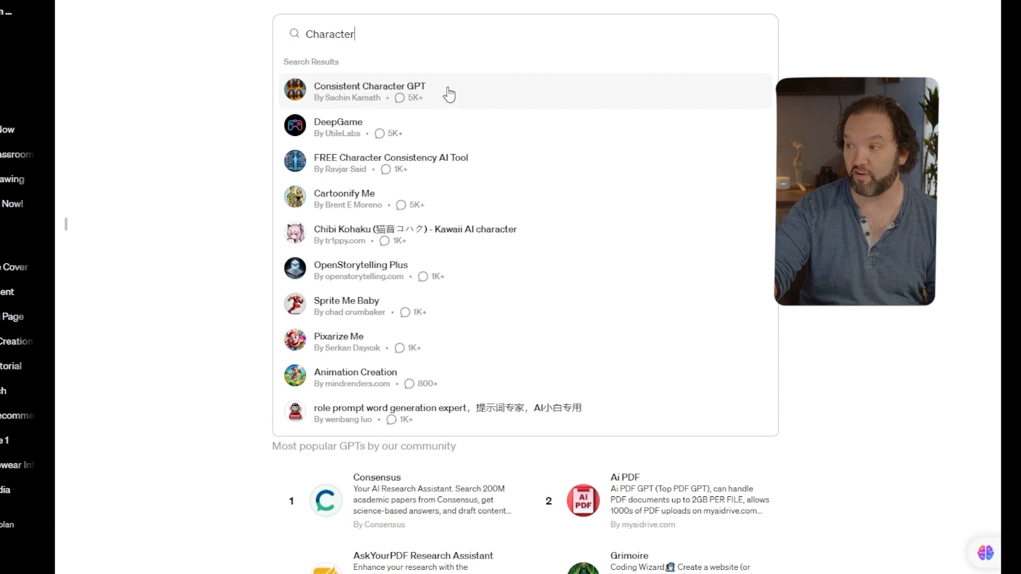
click(369, 91)
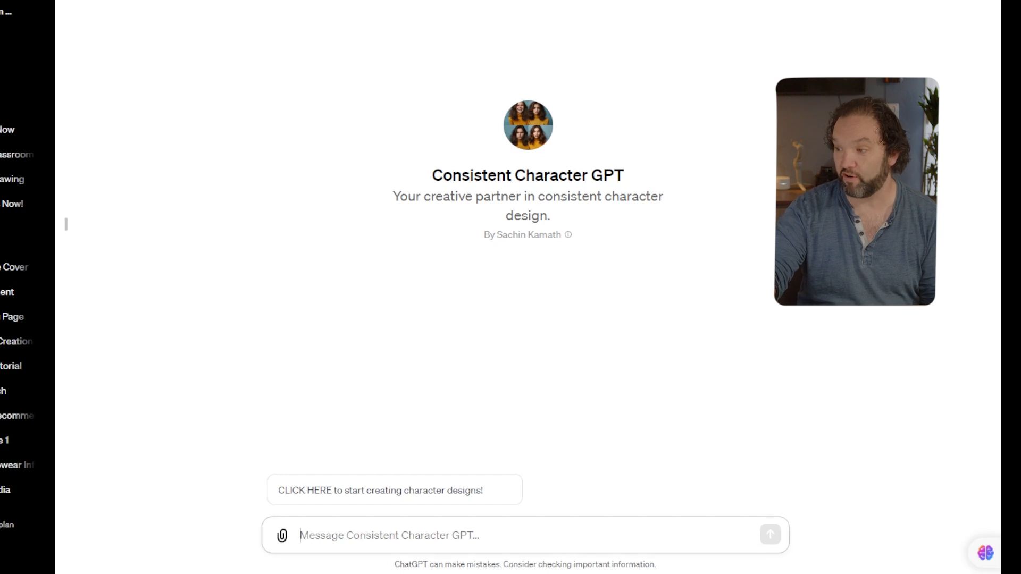
mouse_move(405, 422)
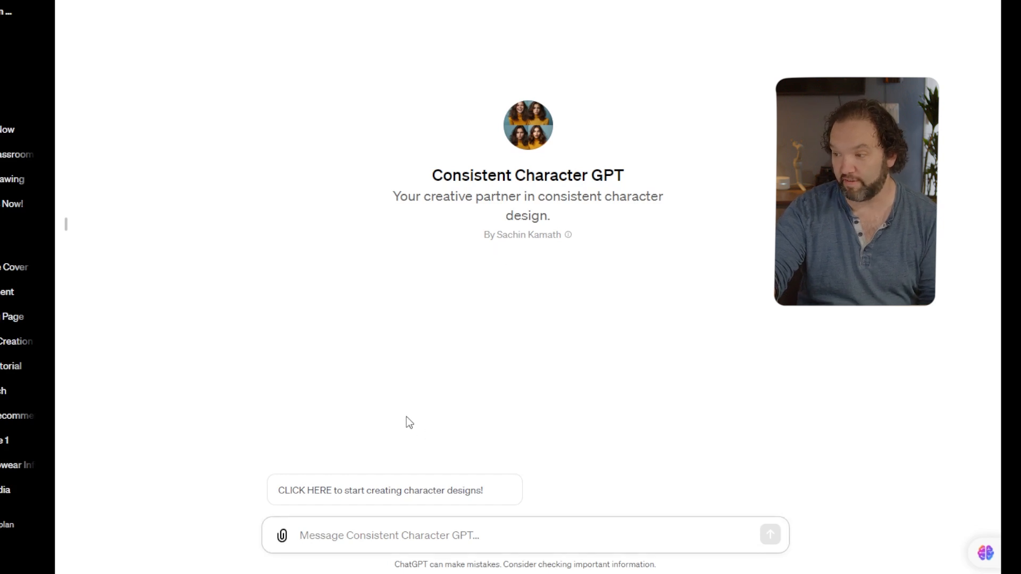
mouse_move(375, 497)
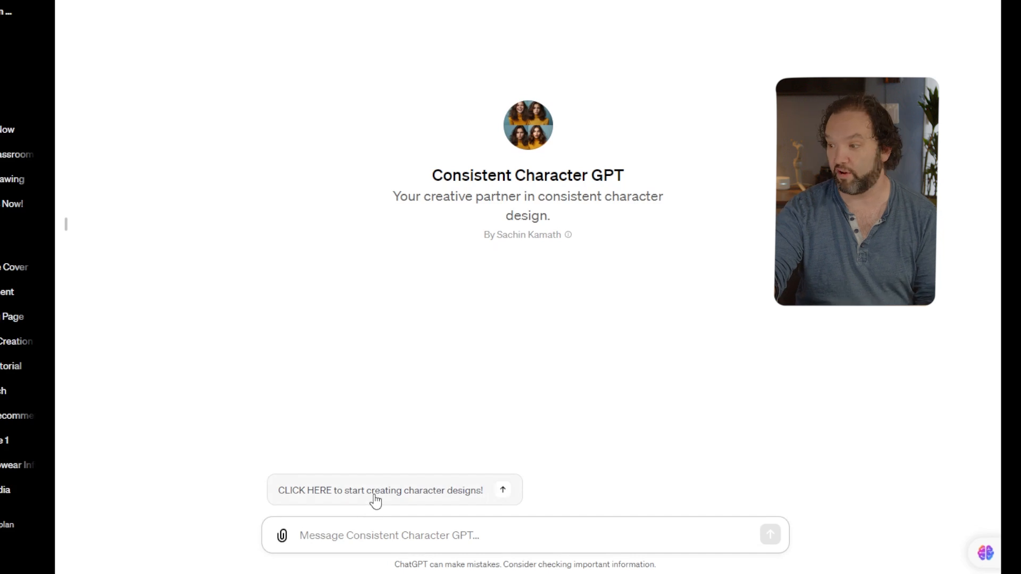
Step: Answer the starter questions: Male, named Max, early-20s American with brown hair, glasses and plaid shirt
click(393, 490)
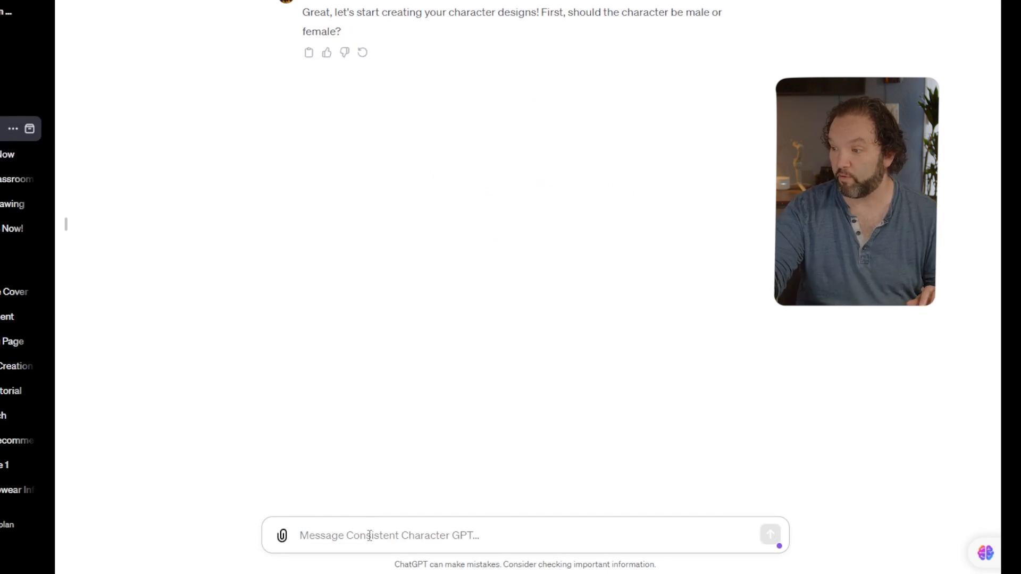
text(Male)
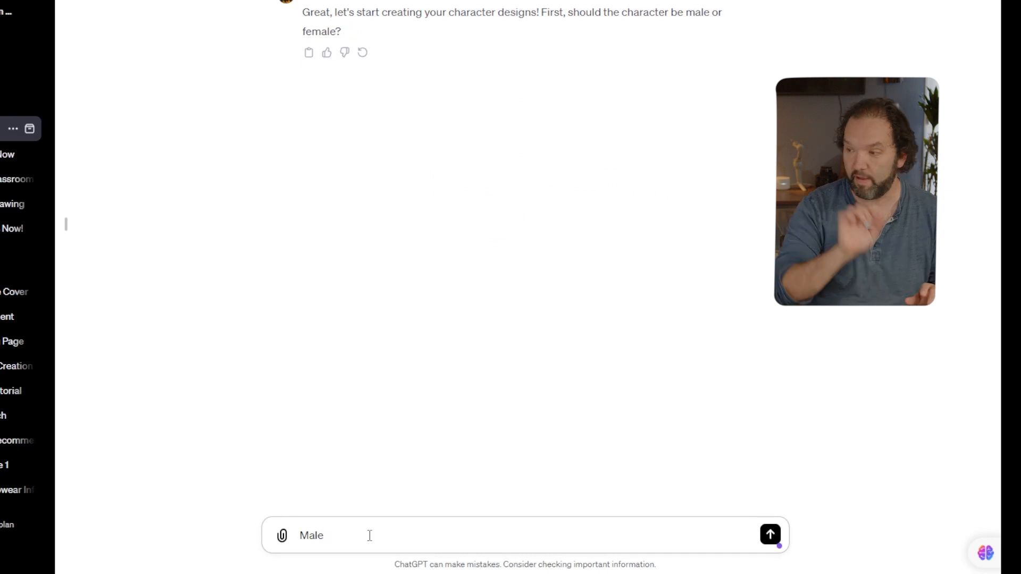
click(769, 535)
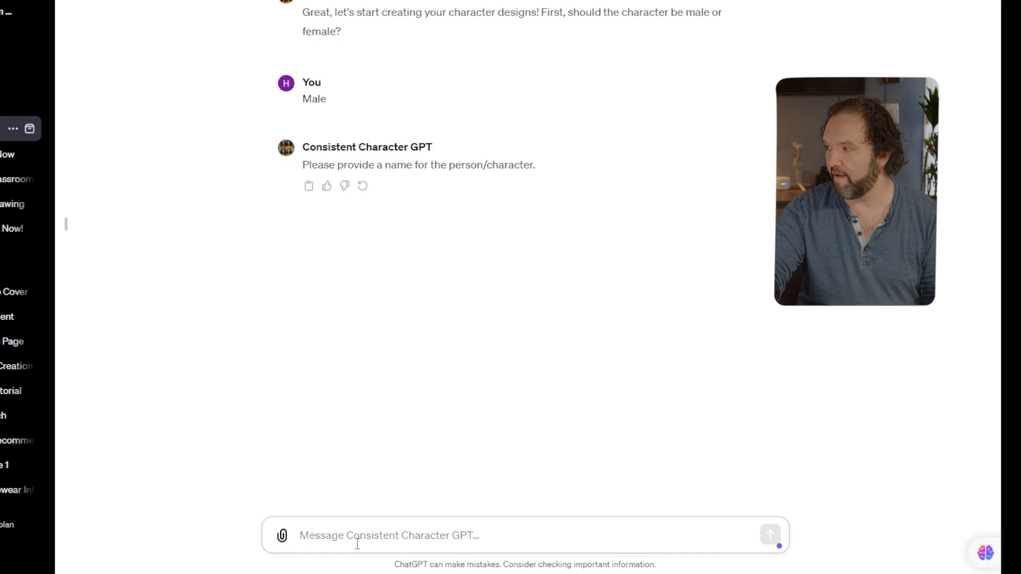
click(769, 535)
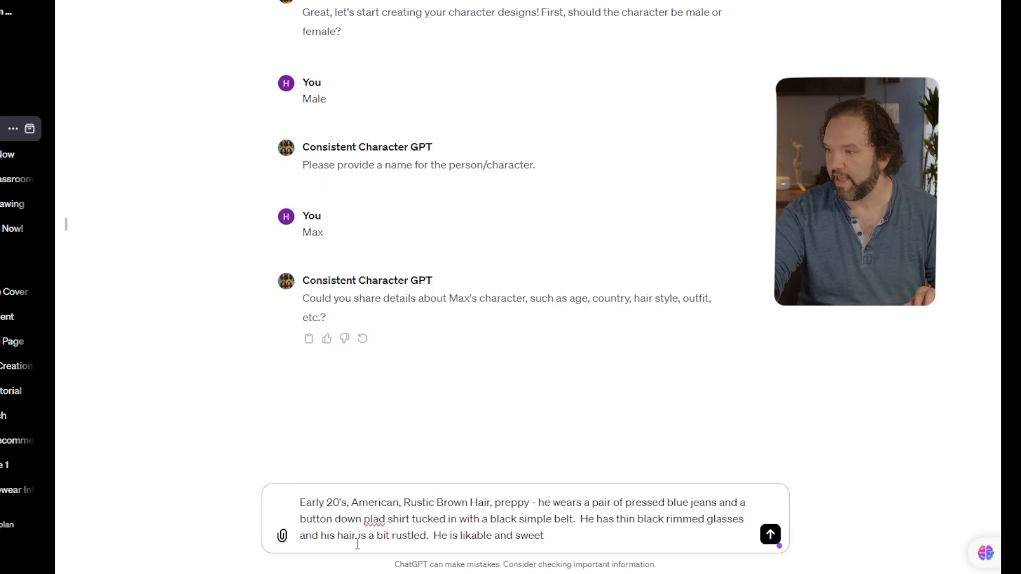
click(769, 533)
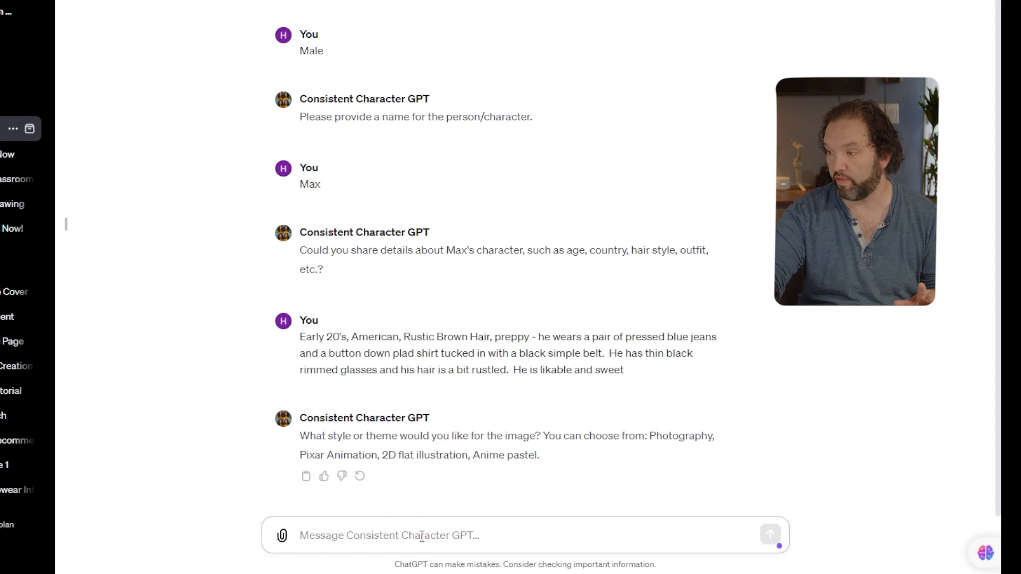
Step: Choose Pixar as the image style
text(Pi)
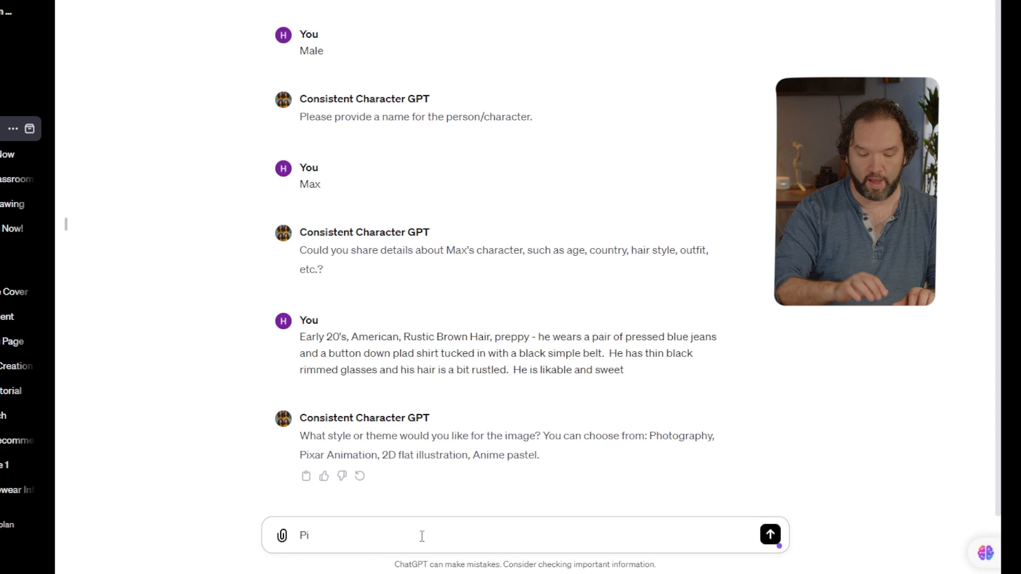
text(xar)
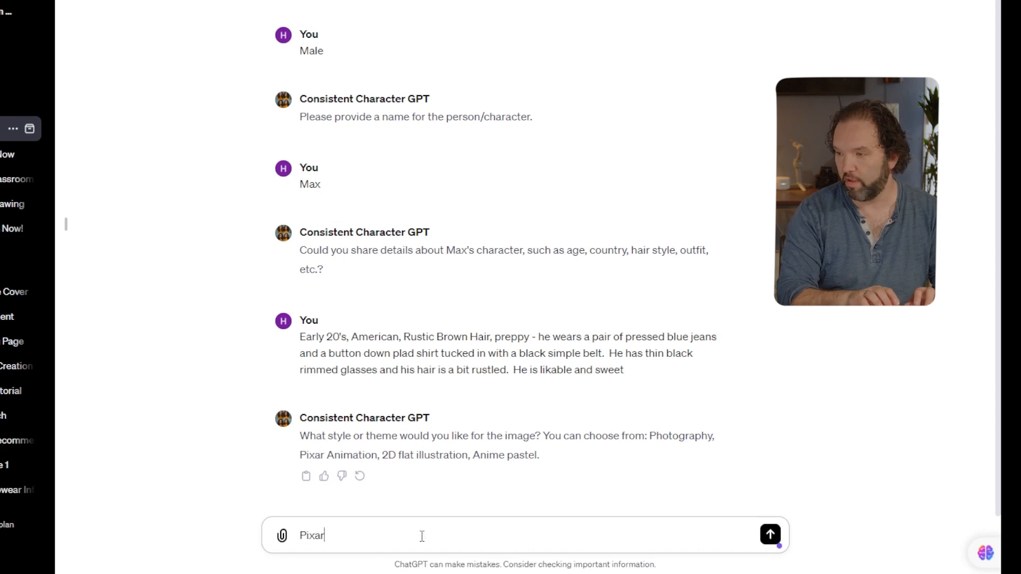
click(770, 534)
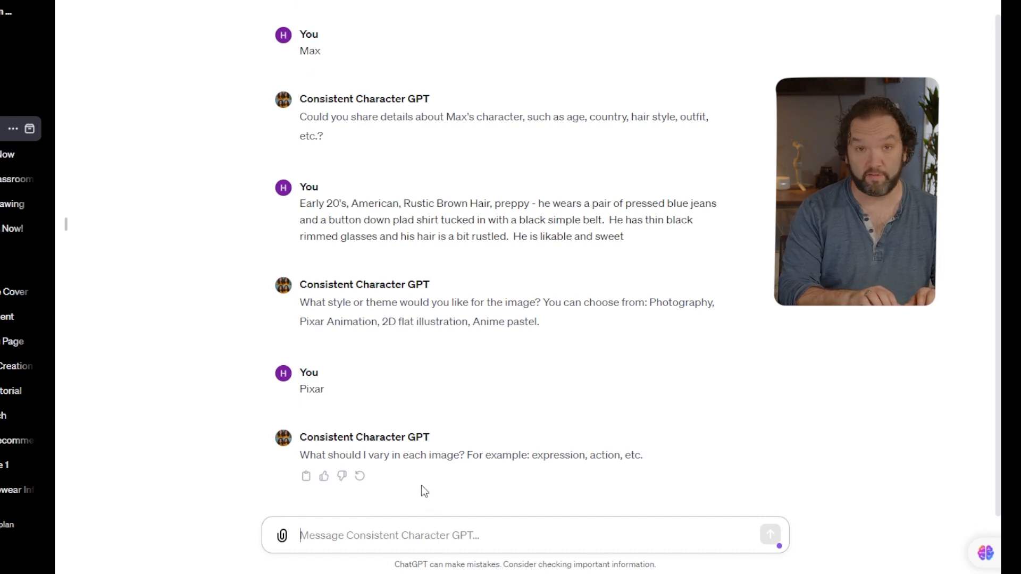
Step: Set Expression and Action as the elements that vary between images
text(Expressi)
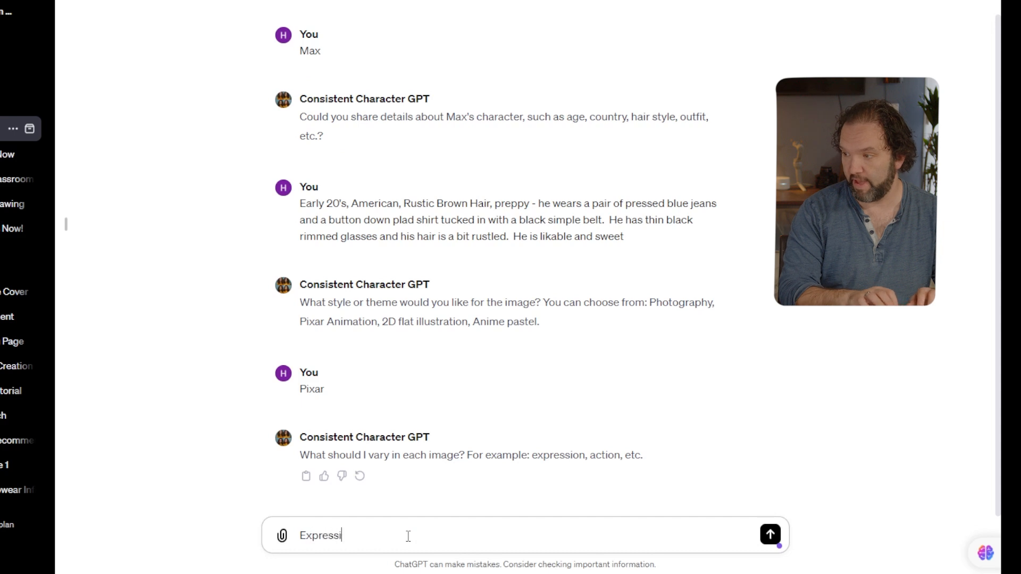
text(on and A)
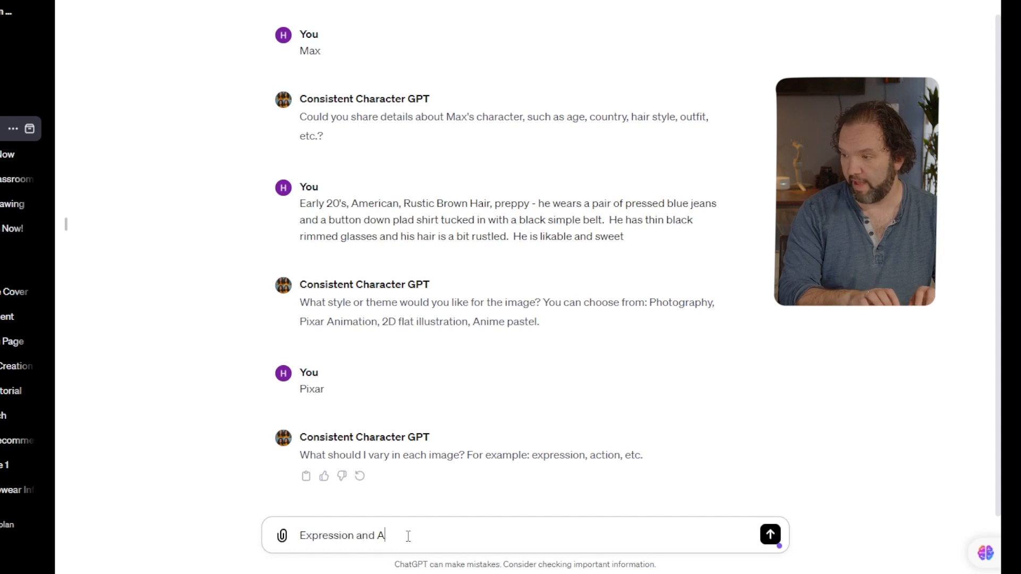
text(ction)
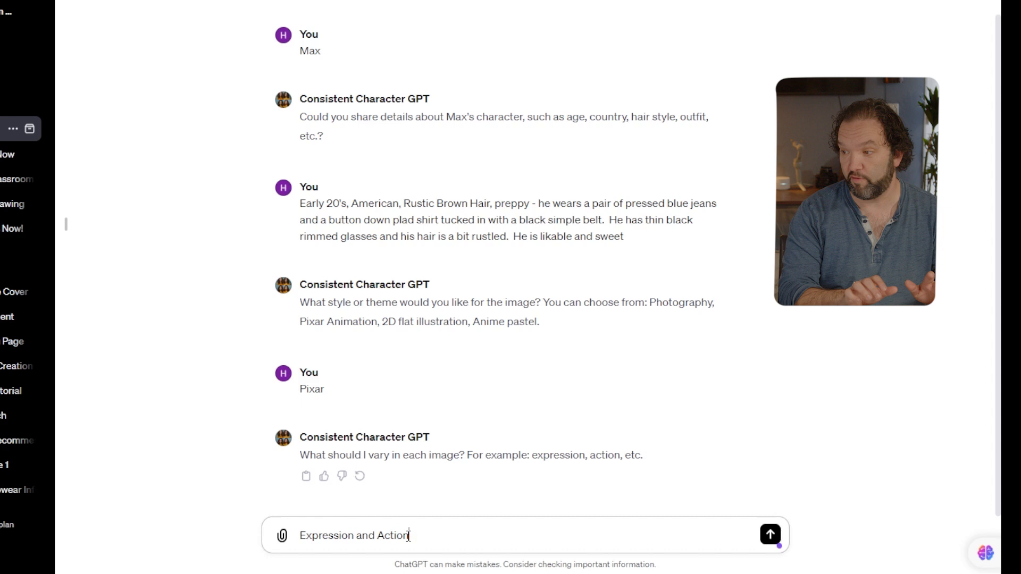
click(770, 535)
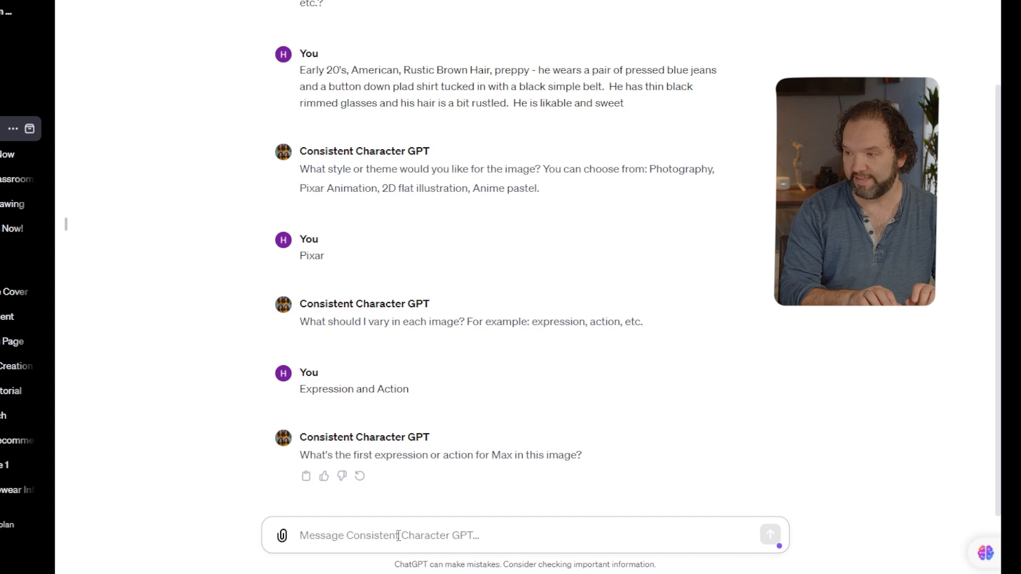
Step: Send Excited as Max's first expression and review the four generated Max variations
text(Excited)
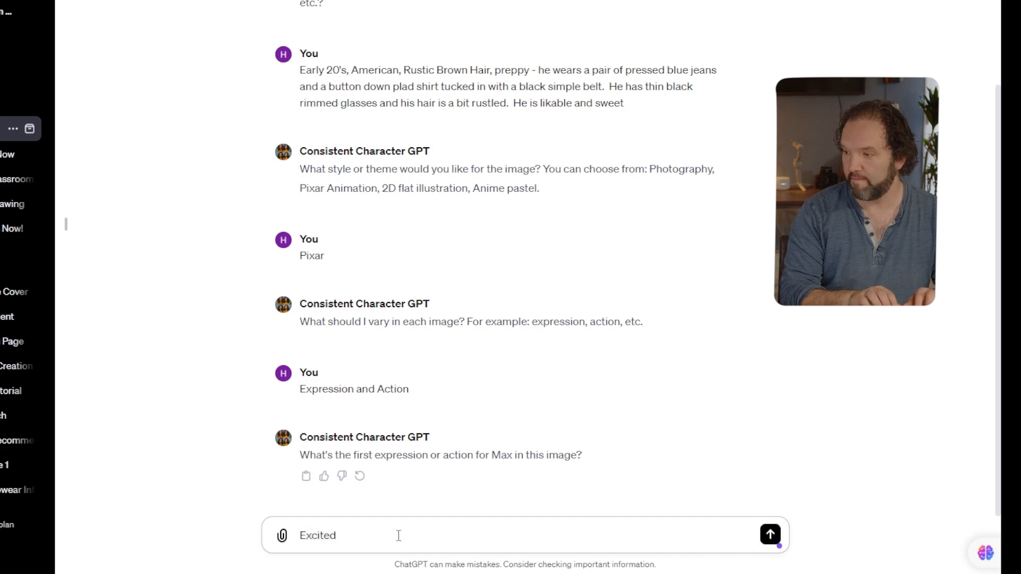
click(769, 535)
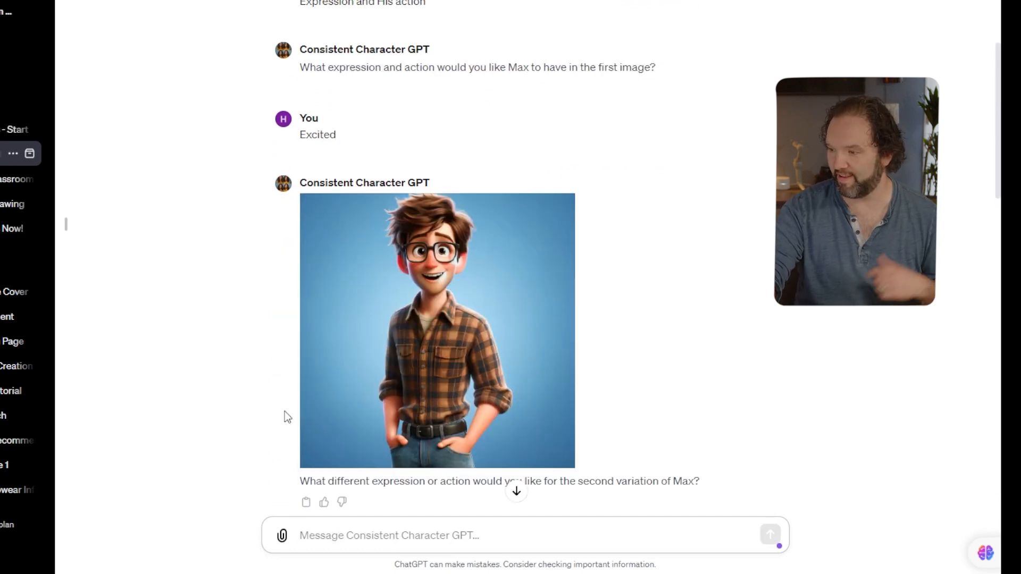
scroll(down, 3)
text(Deep in thought working)
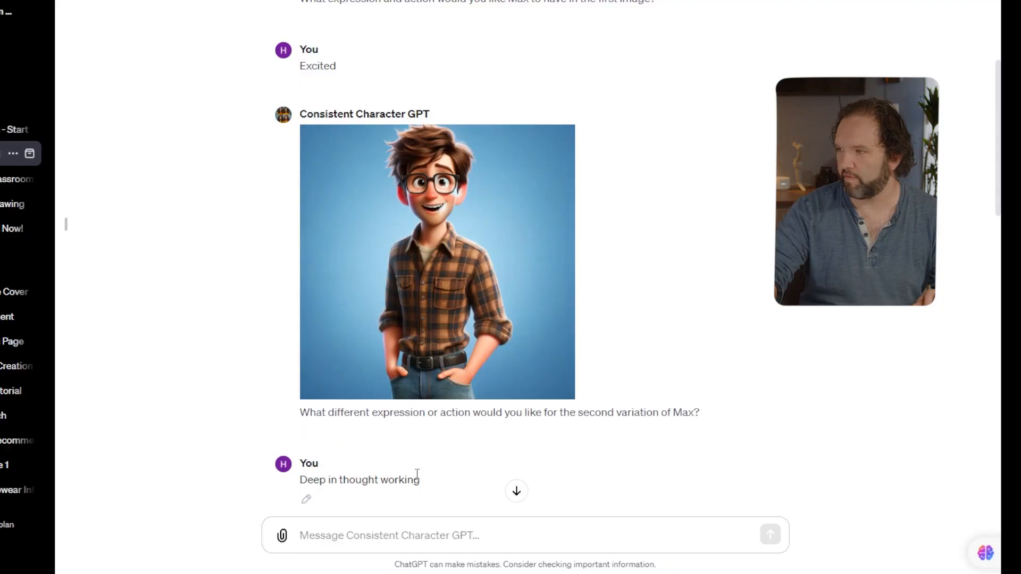
scroll(down, 3)
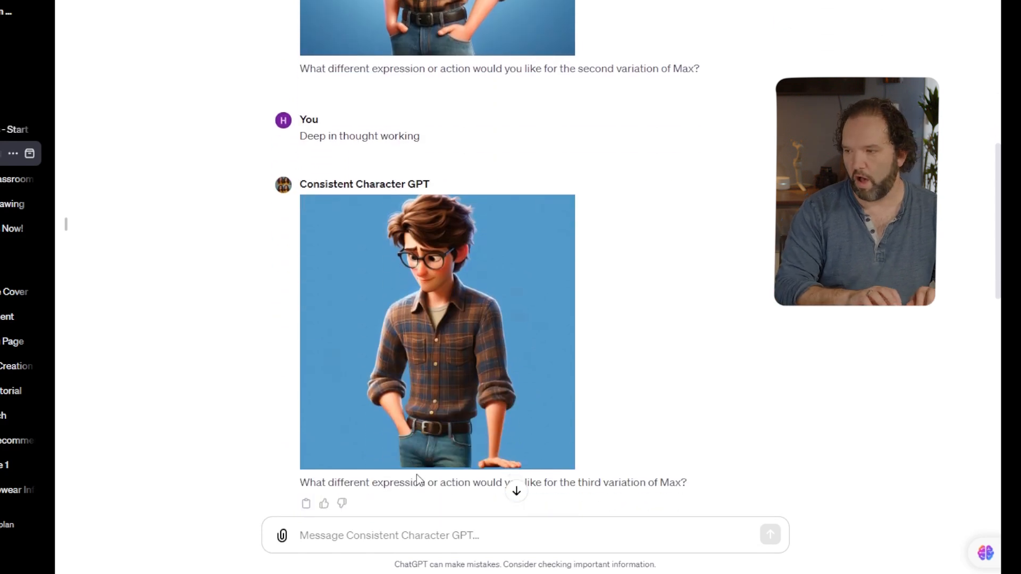
scroll(up, 3)
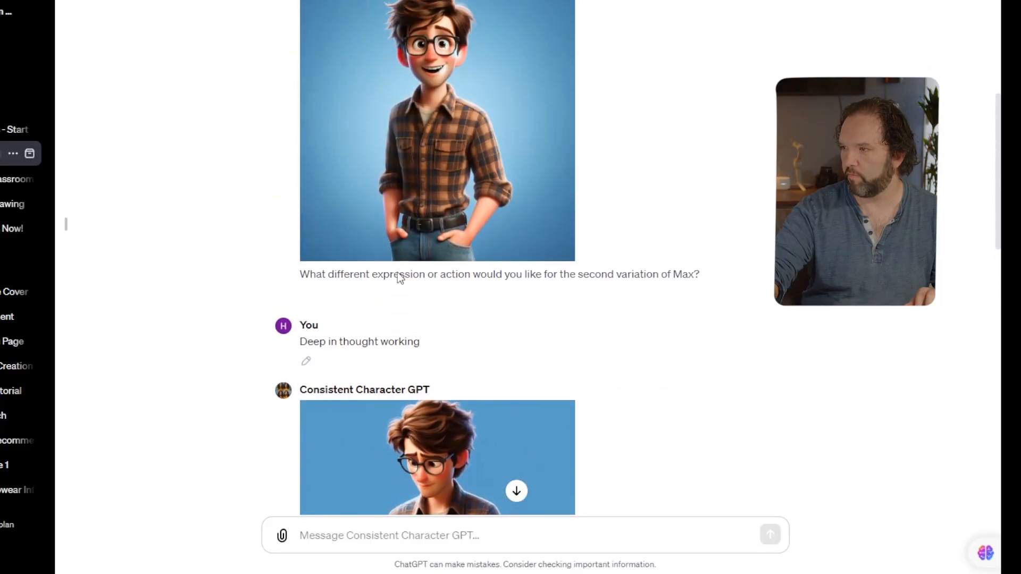
scroll(down, 3)
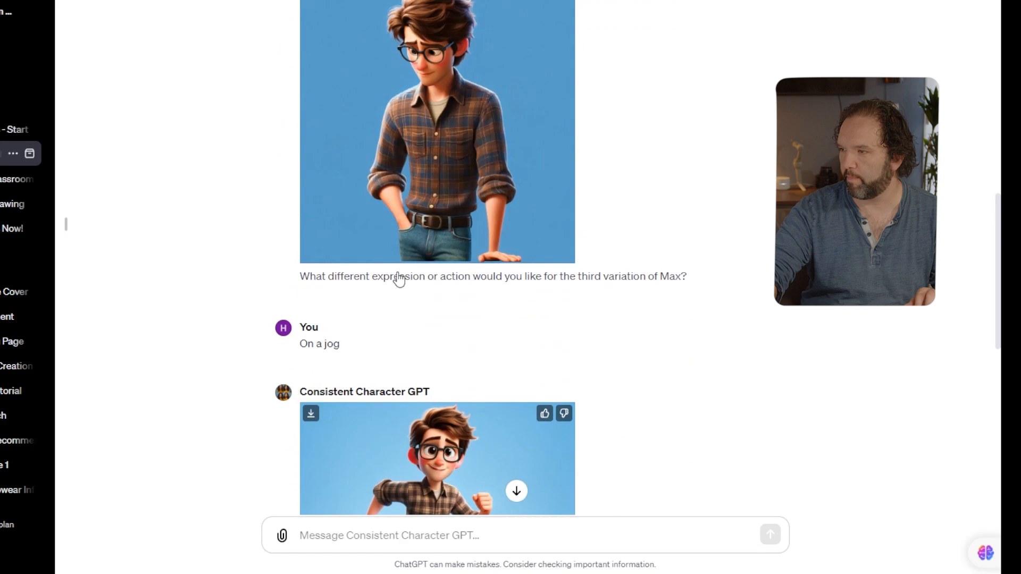
scroll(up, 3)
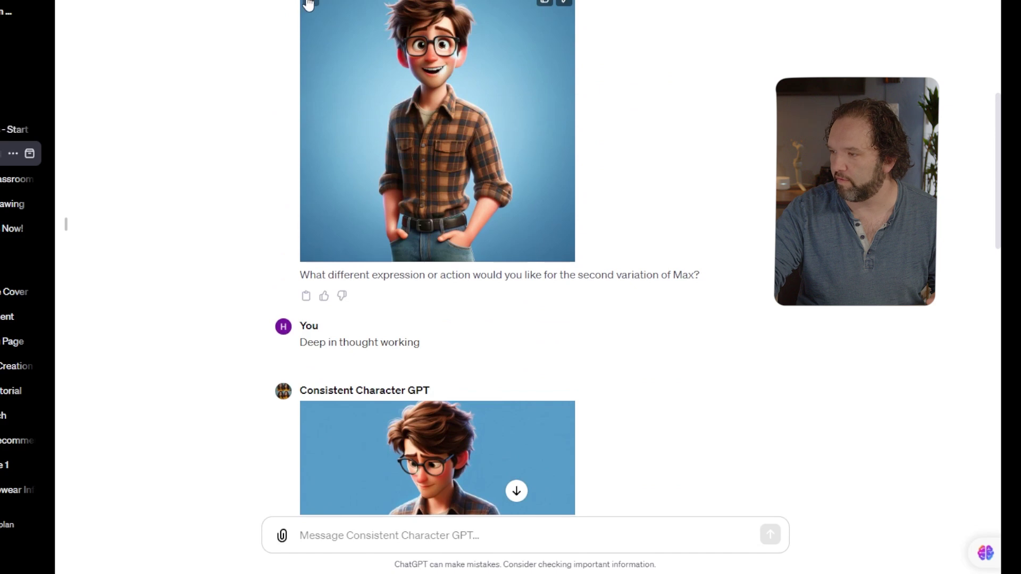
scroll(down, 3)
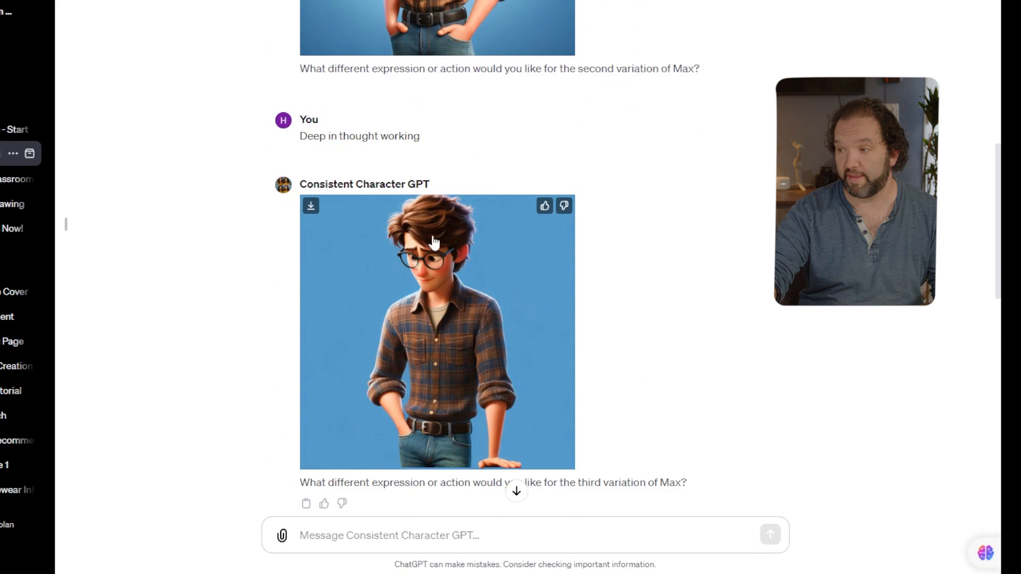
scroll(down, 3)
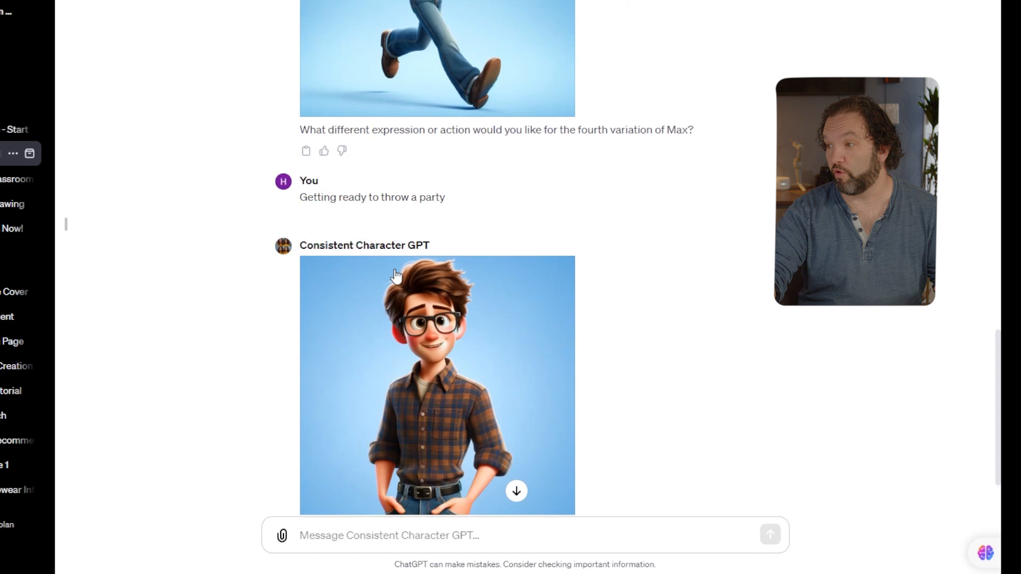
scroll(down, 3)
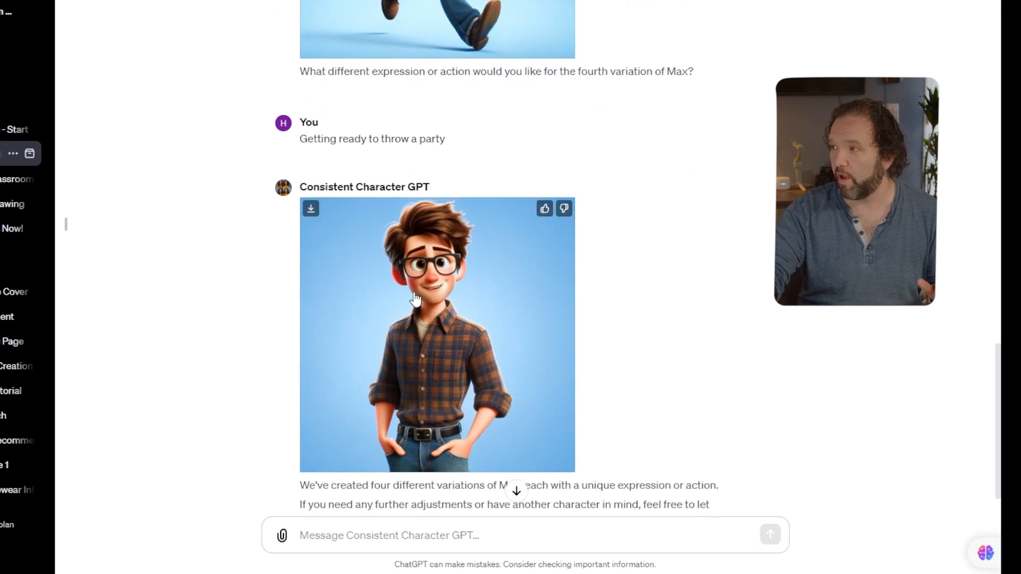
scroll(up, 3)
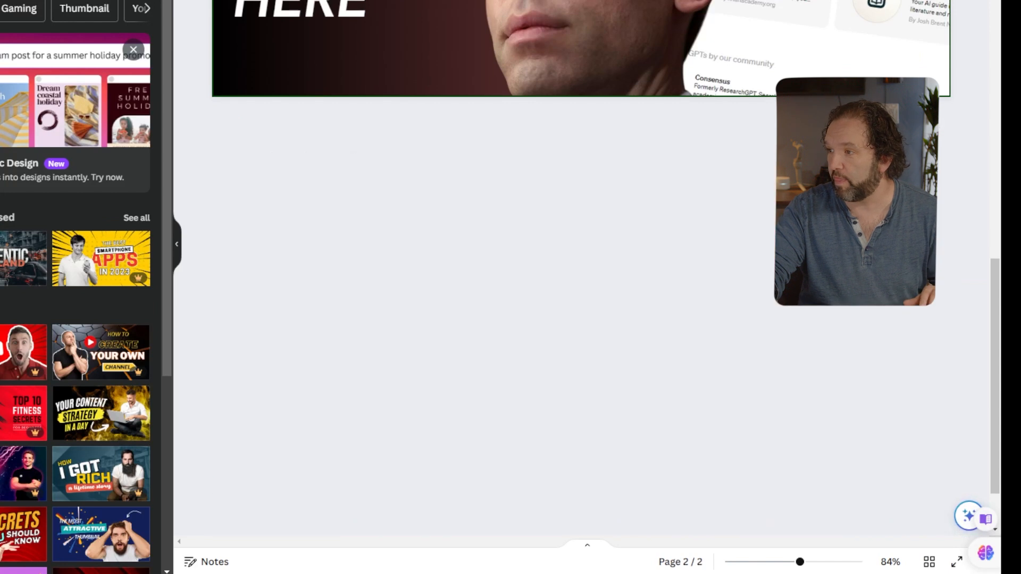
Step: Move to page 3 of the Canva thumbnail design with the THE GPT STORE IS HERE text
scroll(up, 3)
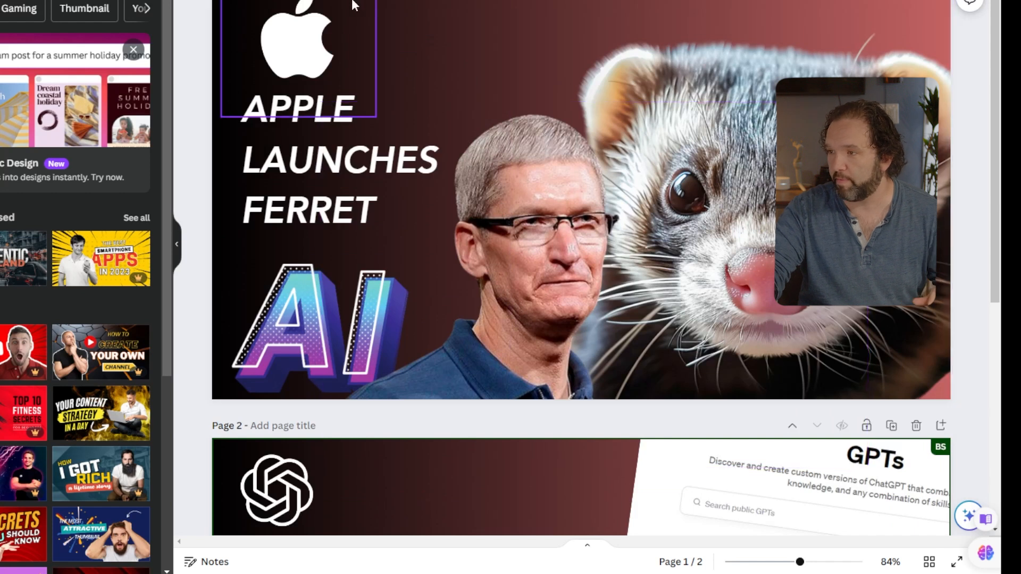
scroll(down, 3)
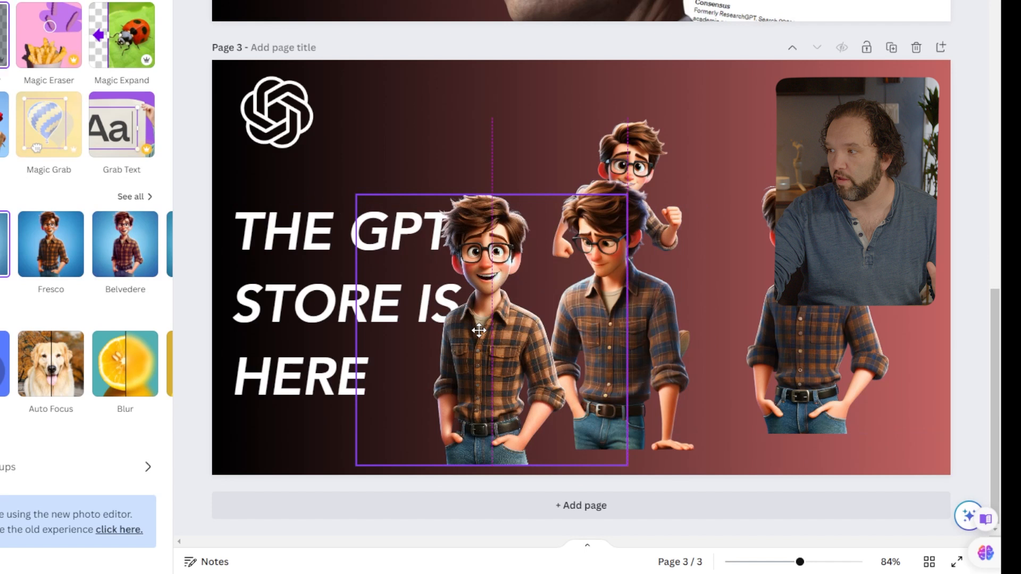
Step: Select a Max cutout on page 3 and choose an option from the small cutout's context menu
click(478, 328)
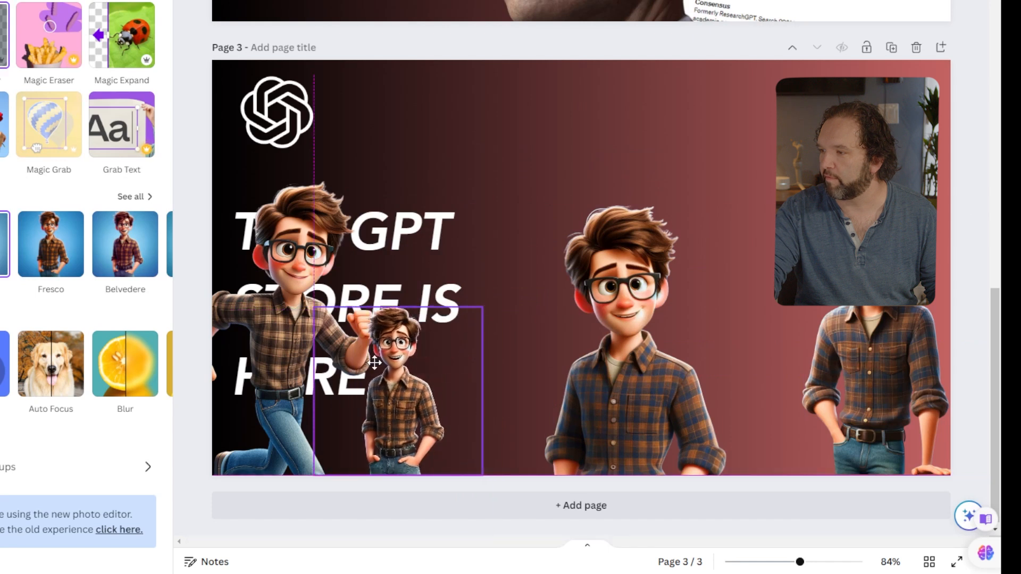
right_click(375, 363)
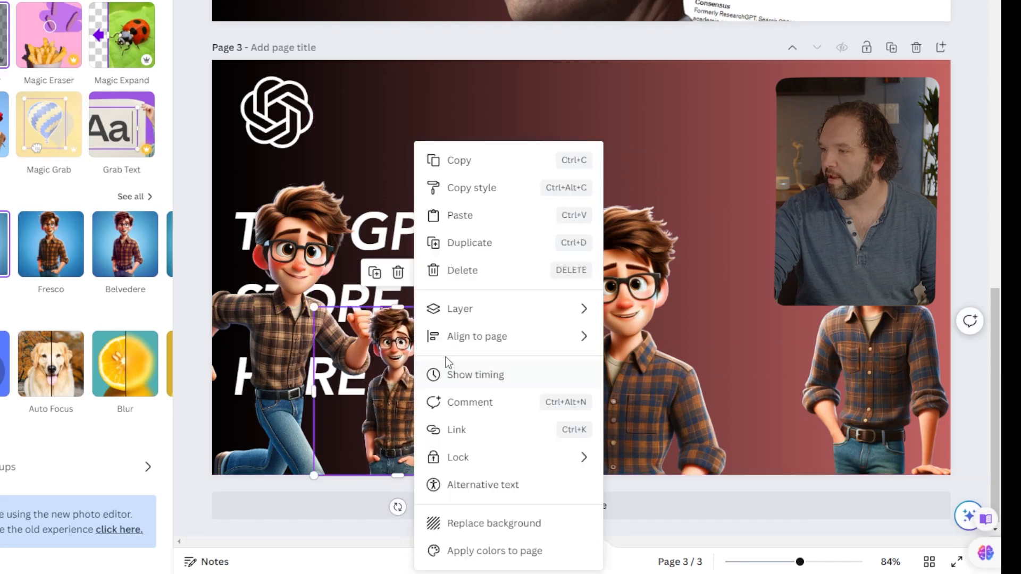
click(460, 308)
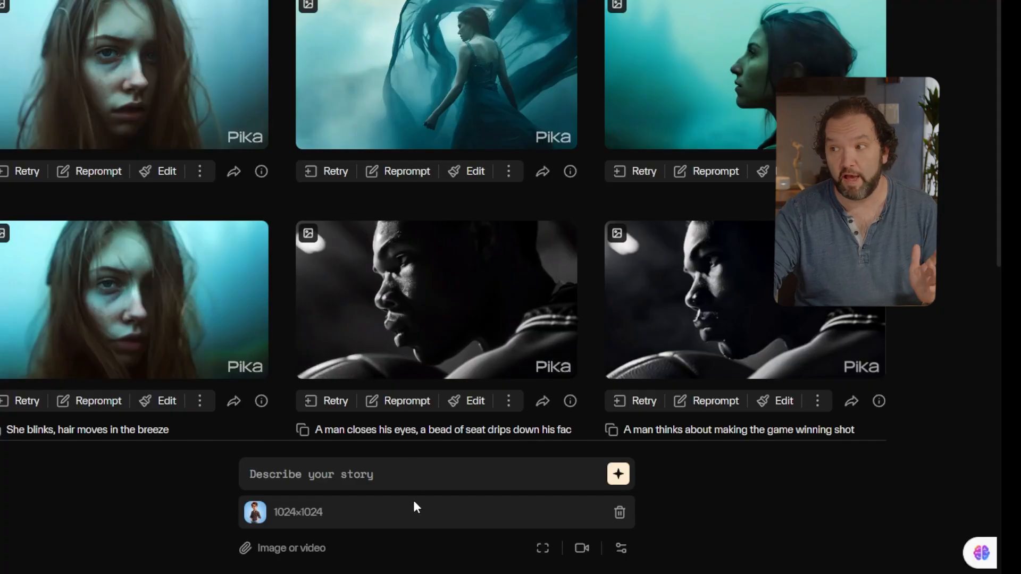
mouse_move(199, 571)
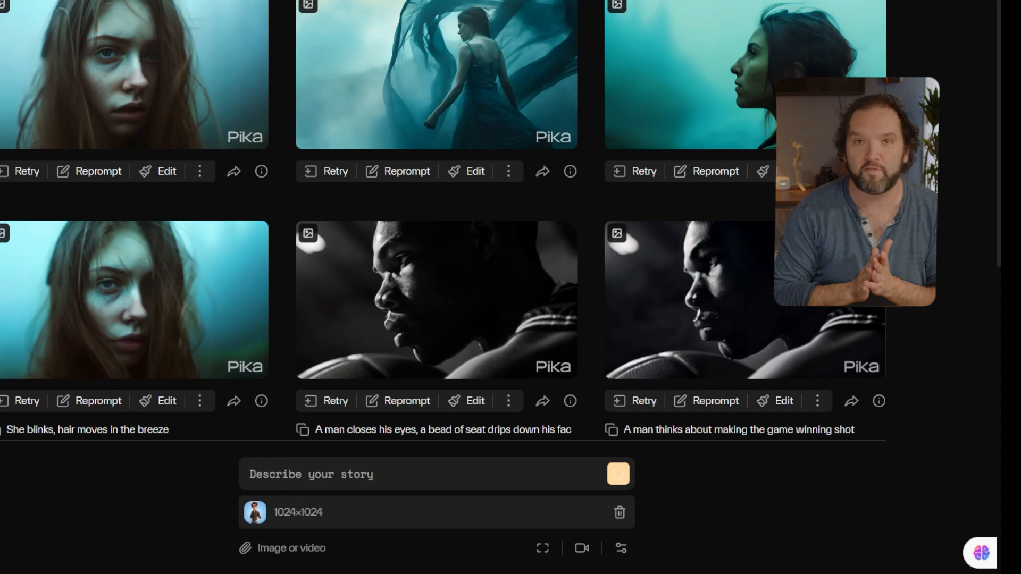
Step: Start generating a video from the attached Max image
click(617, 474)
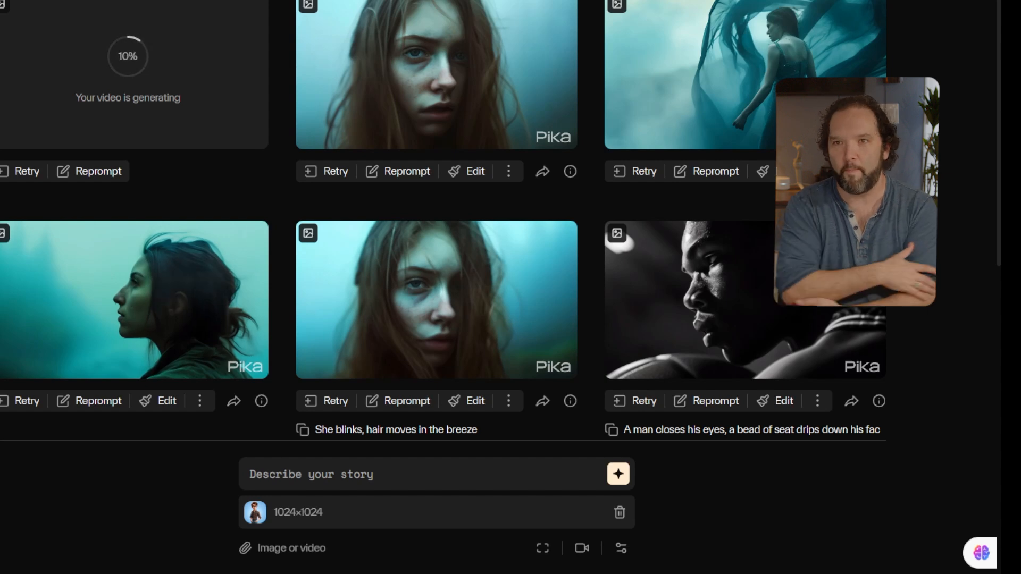
mouse_move(325, 193)
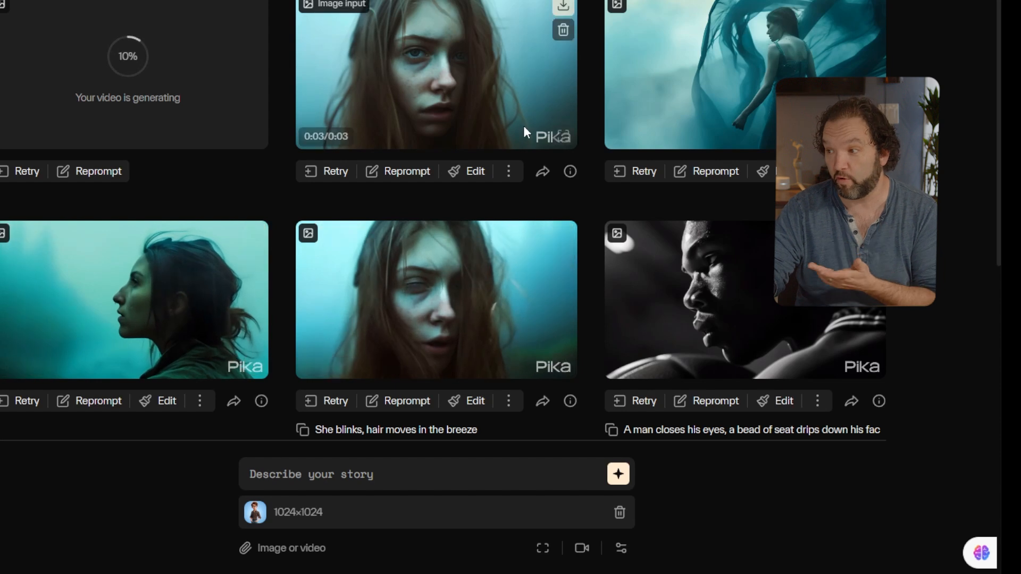
mouse_move(181, 509)
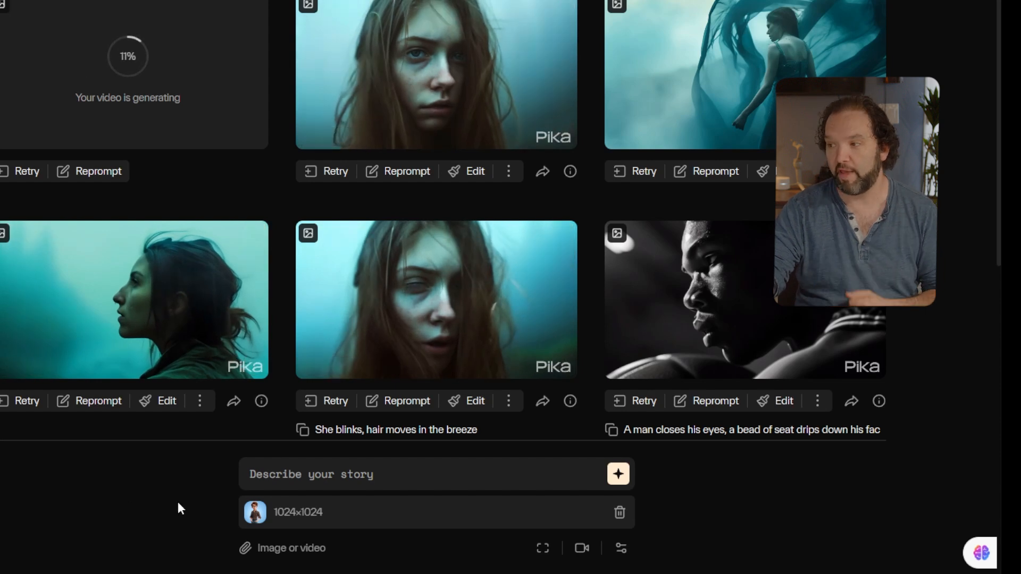
mouse_move(413, 323)
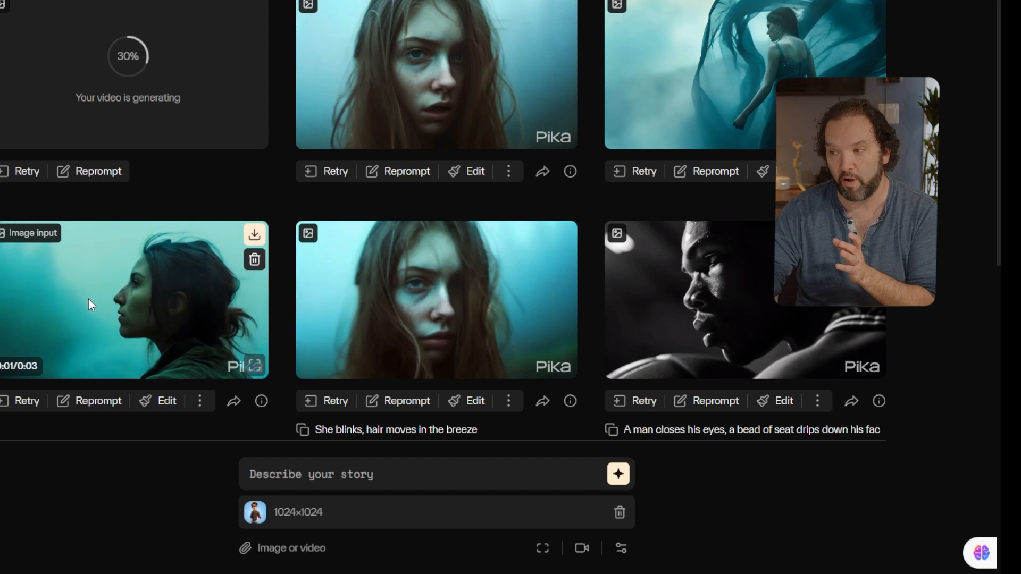
mouse_move(788, 58)
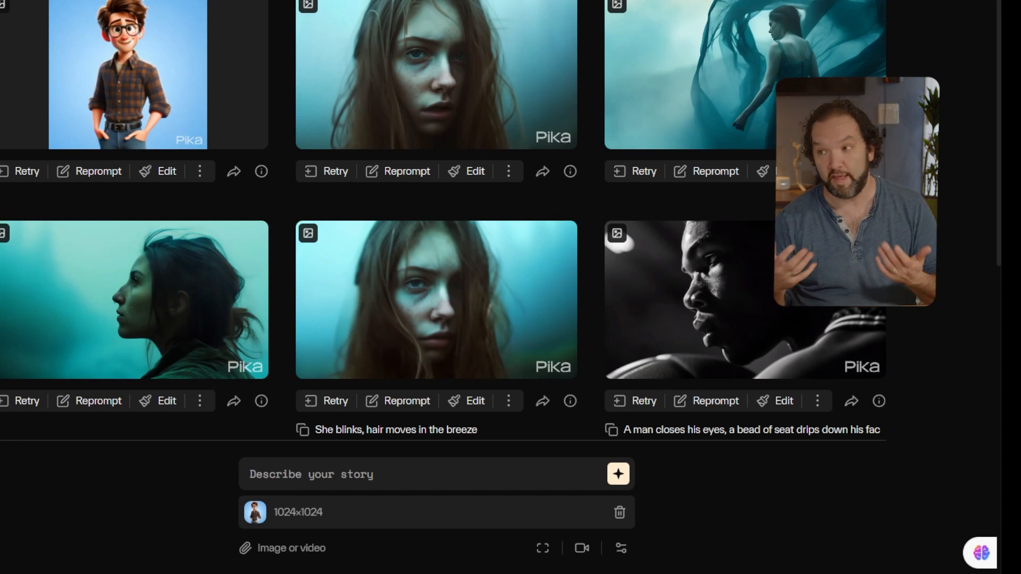
mouse_move(144, 65)
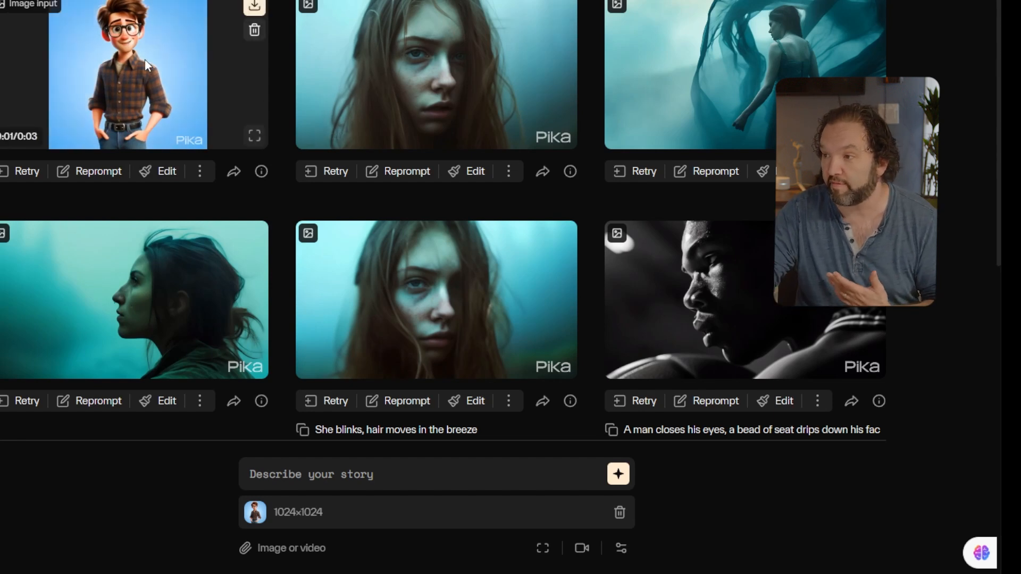